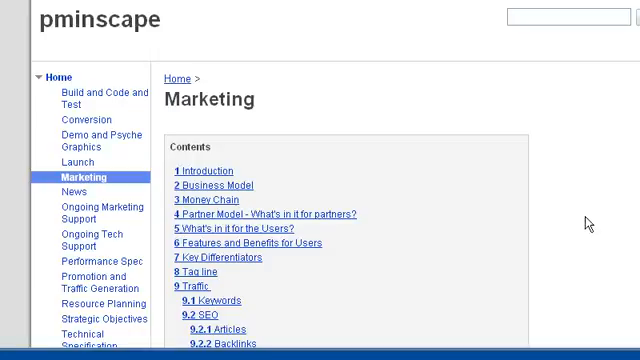
scroll("down", 3)
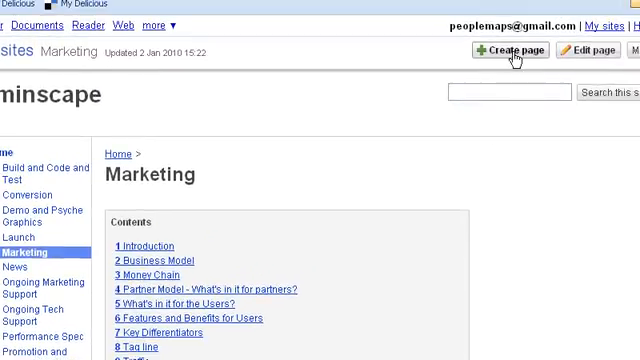
mouse_move(604, 57)
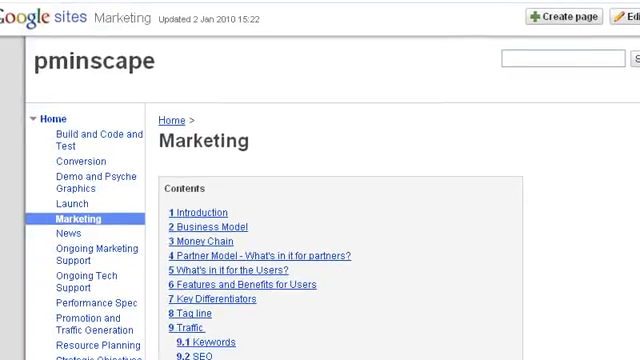
scroll("down", 3)
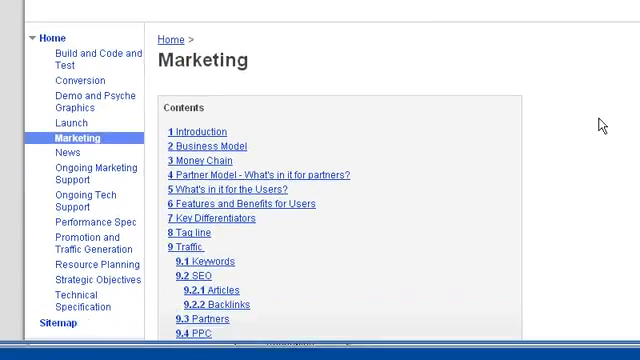
scroll("down", 3)
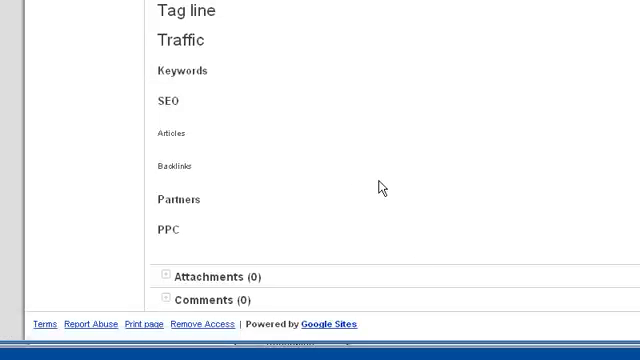
mouse_move(404, 182)
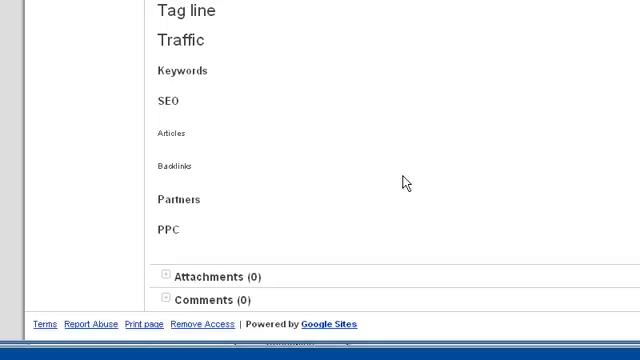
mouse_move(527, 70)
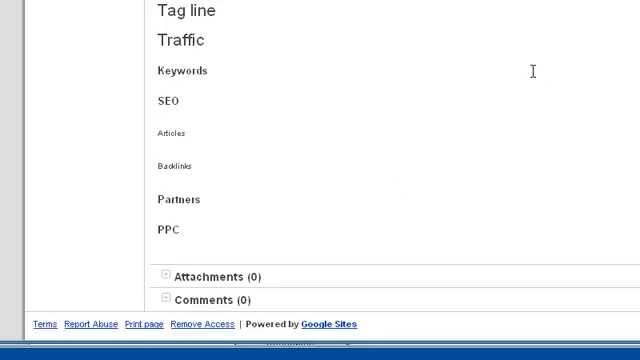
mouse_move(293, 214)
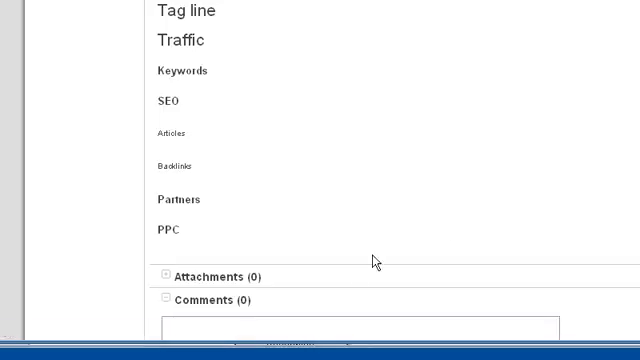
scroll("down", 3)
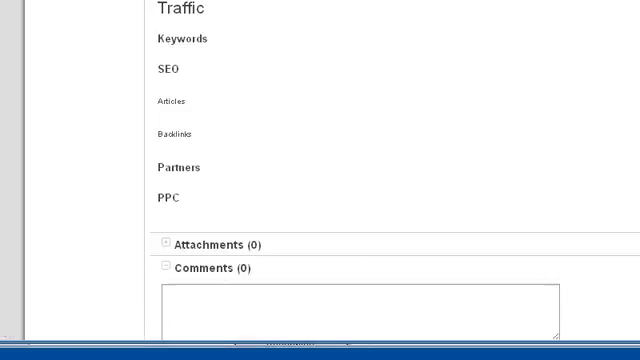
scroll("down", 3)
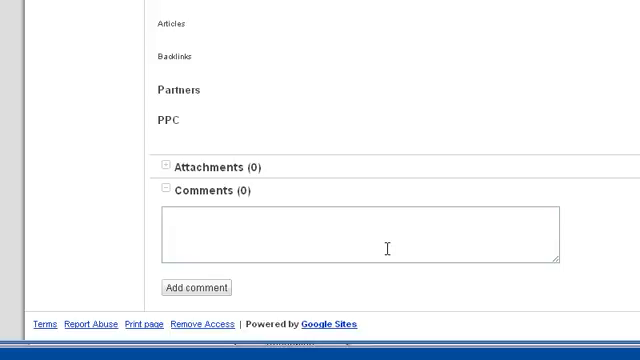
mouse_move(507, 237)
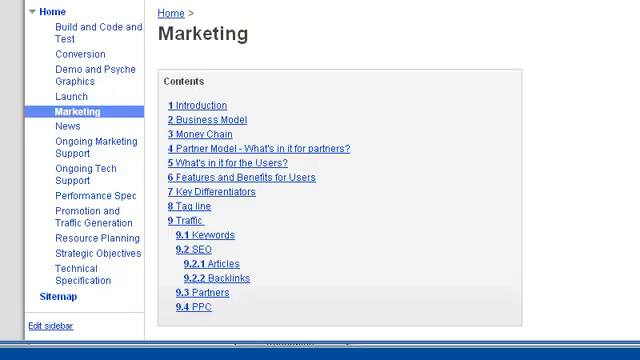
scroll("down", 3)
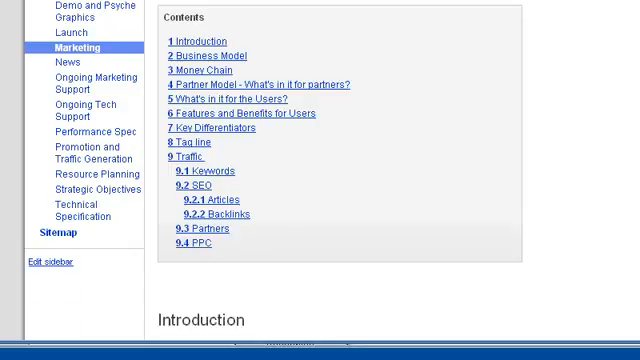
scroll("down", 3)
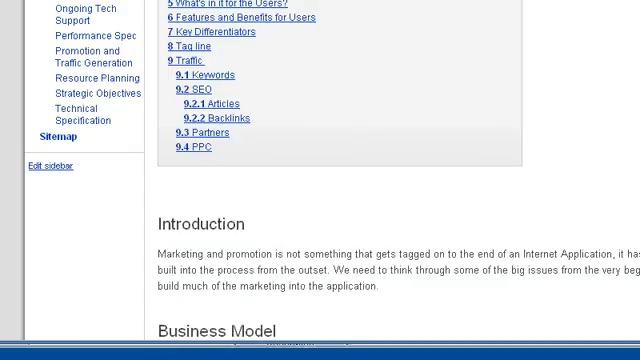
scroll("down", 3)
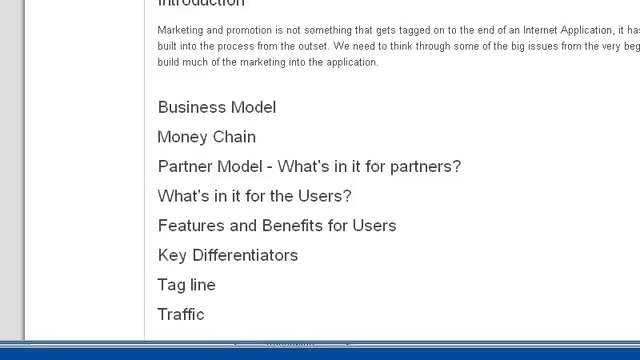
scroll("down", 3)
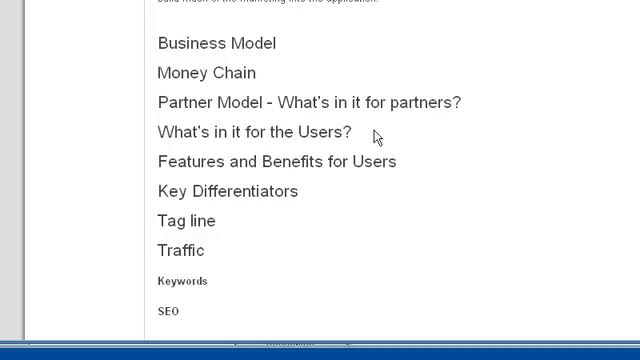
mouse_move(375, 133)
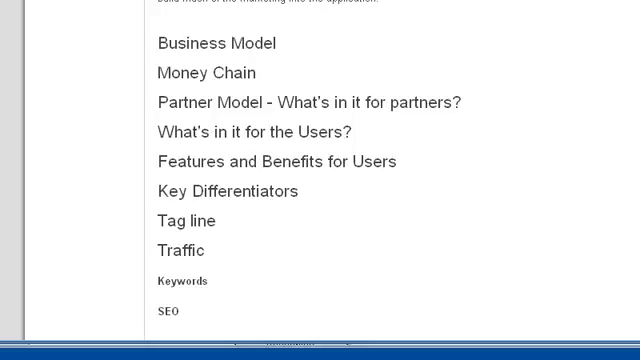
scroll("down", 3)
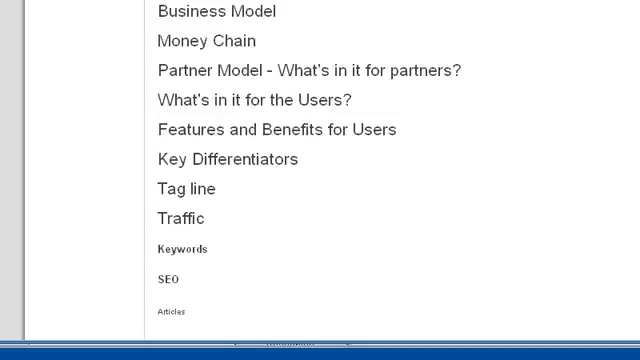
scroll("down", 3)
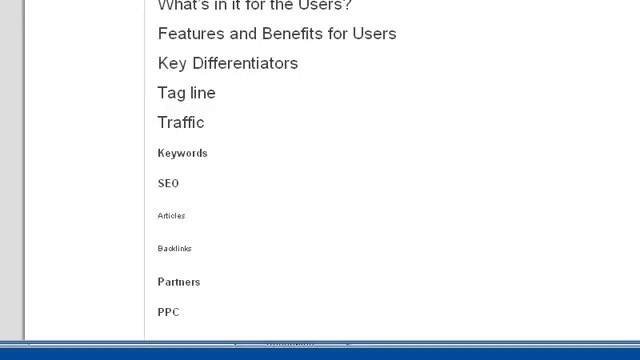
mouse_move(566, 145)
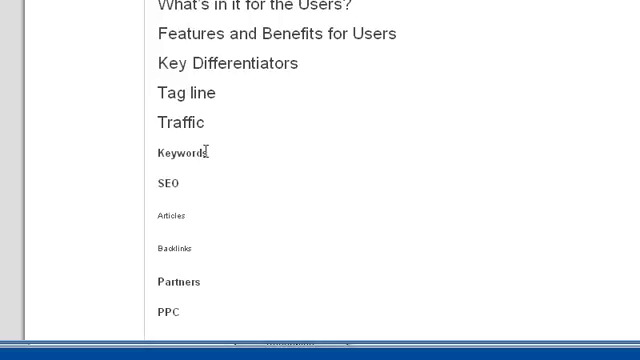
mouse_move(265, 190)
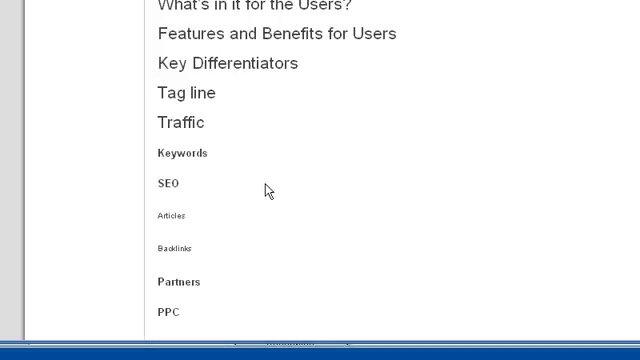
scroll("down", 3)
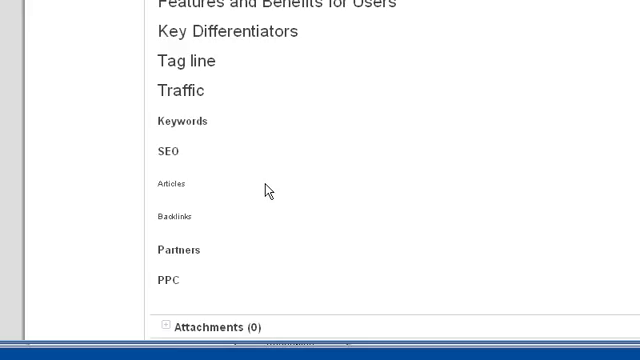
mouse_move(168, 148)
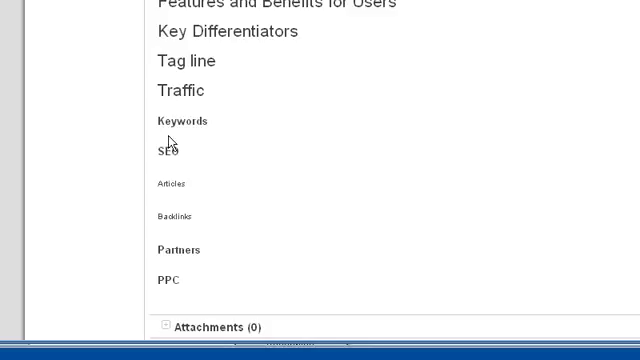
mouse_move(166, 151)
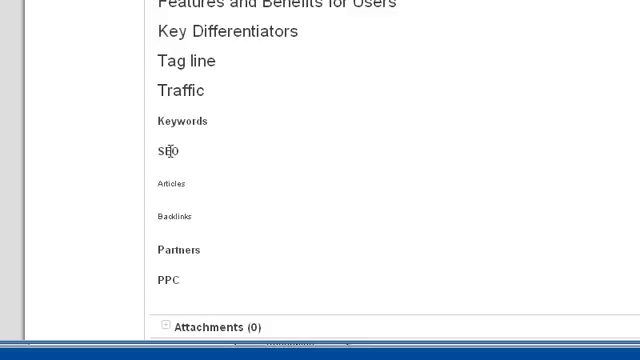
mouse_move(176, 291)
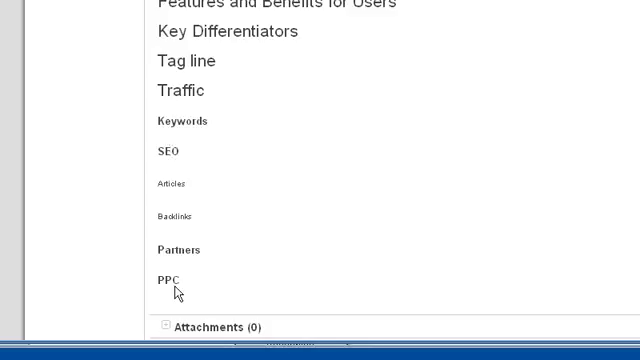
mouse_move(240, 275)
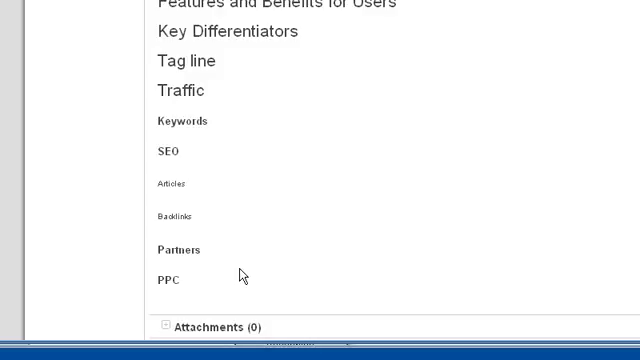